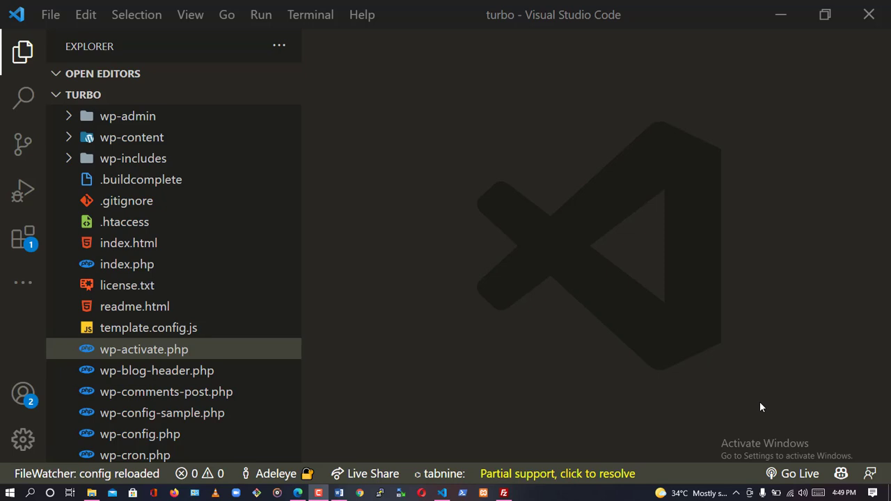
{"action": "mouse_move", "coordinate": [770, 389]}
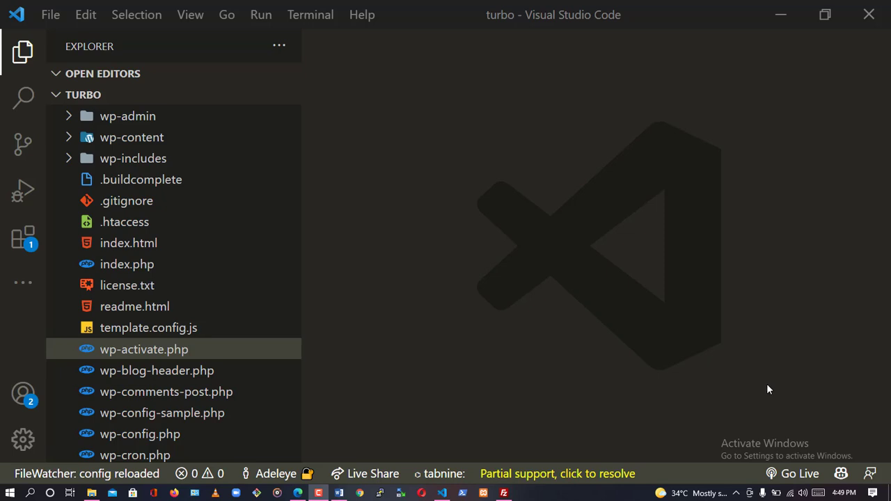
{"action": "mouse_move", "coordinate": [721, 286]}
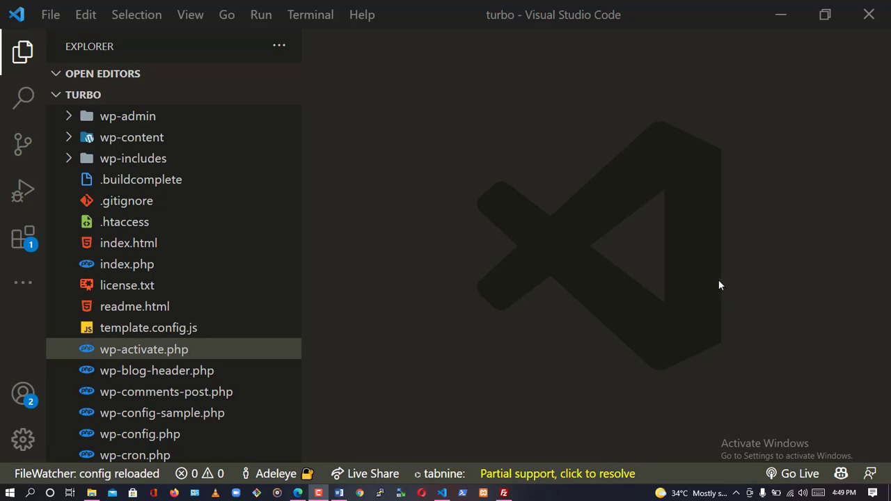
{"action": "mouse_move", "coordinate": [296, 339]}
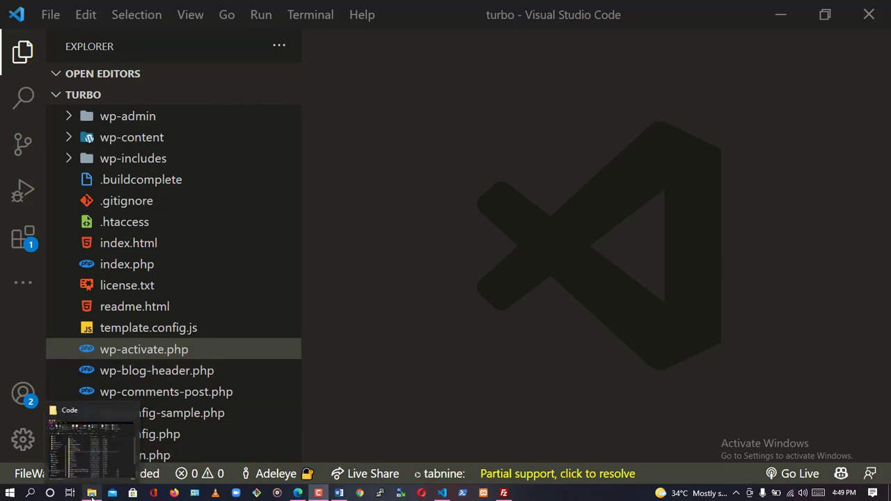
Open a File Explorer window and go to Local Disk (C:) > Users
{"action": "right_click", "coordinate": [91, 493]}
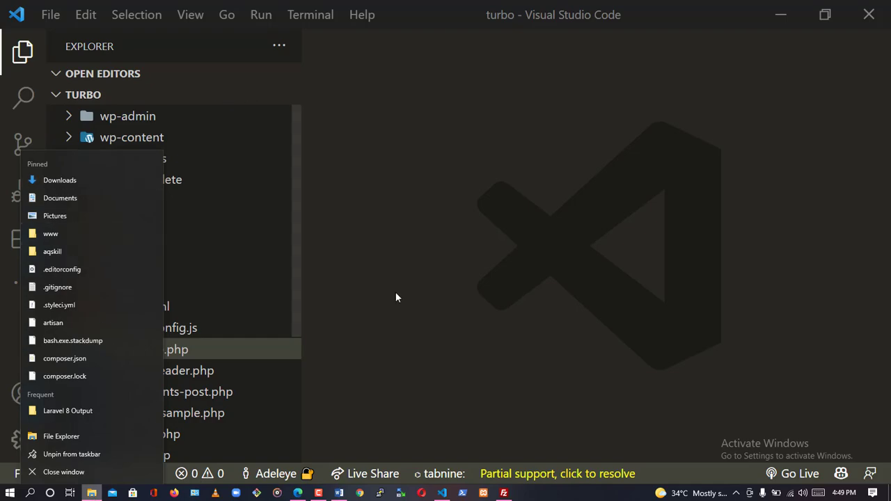
{"action": "left_click", "coordinate": [397, 296]}
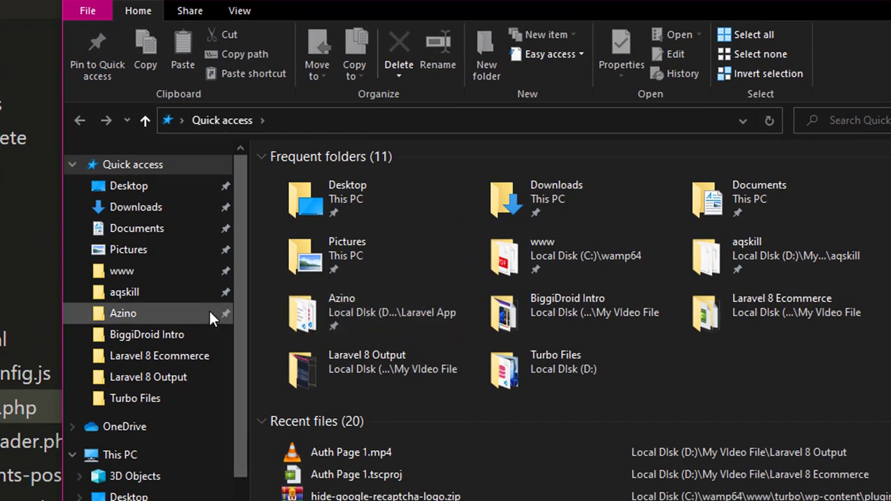
{"action": "left_click", "coordinate": [119, 455]}
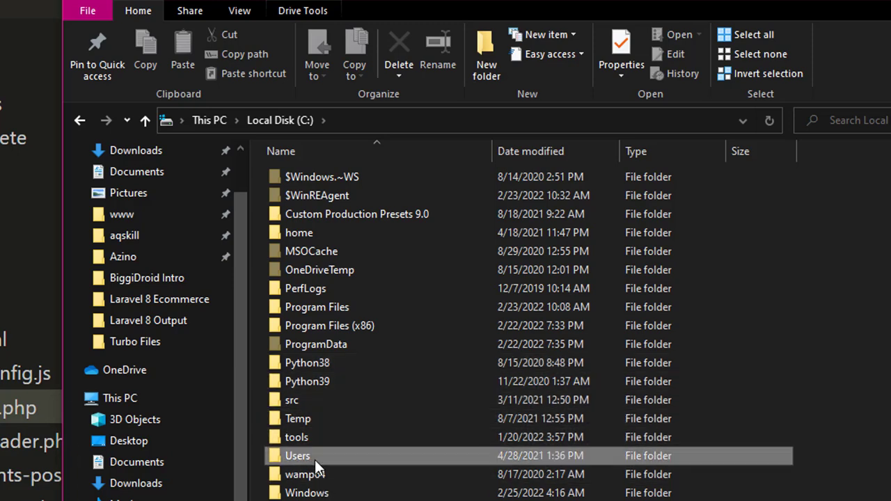
{"action": "double_click", "coordinate": [298, 456]}
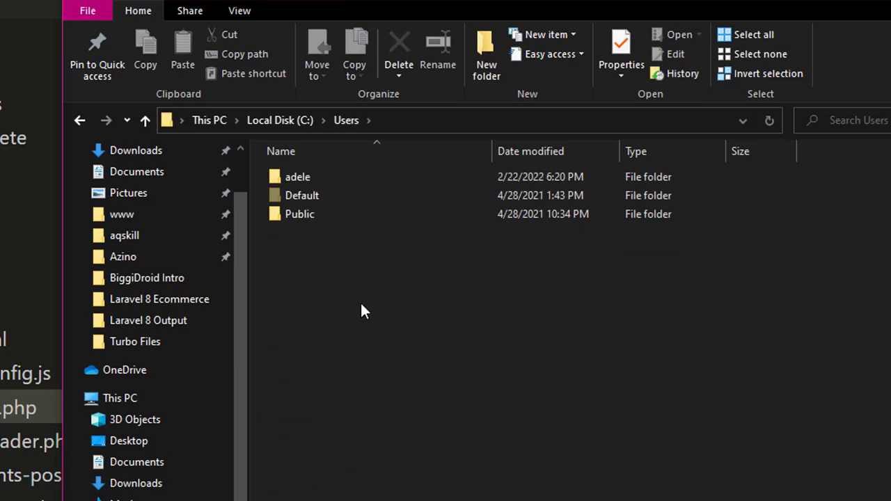
Open the user's profile folder and select AppData
{"action": "double_click", "coordinate": [298, 177]}
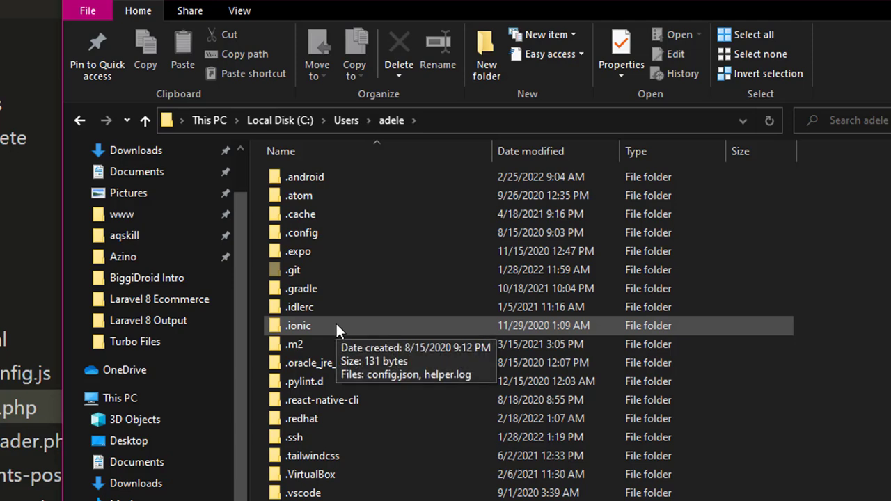
{"action": "scroll", "scroll_direction": "down", "scroll_amount": 3}
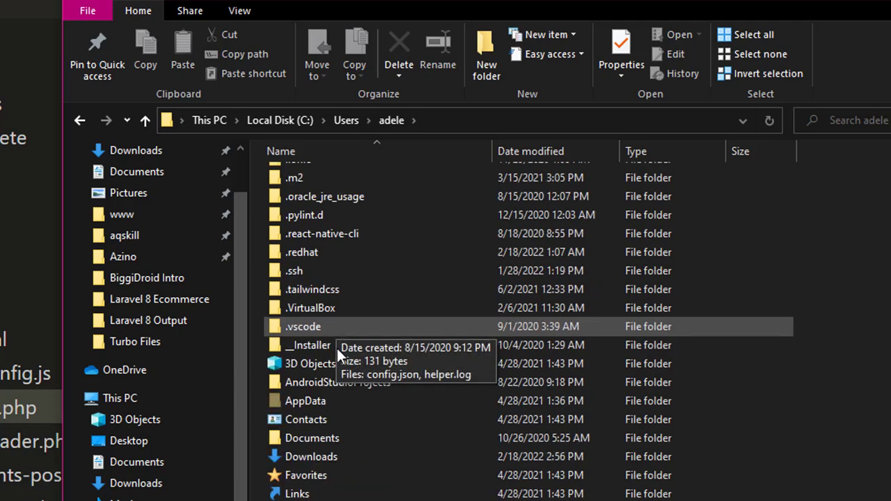
{"action": "double_click", "coordinate": [305, 401]}
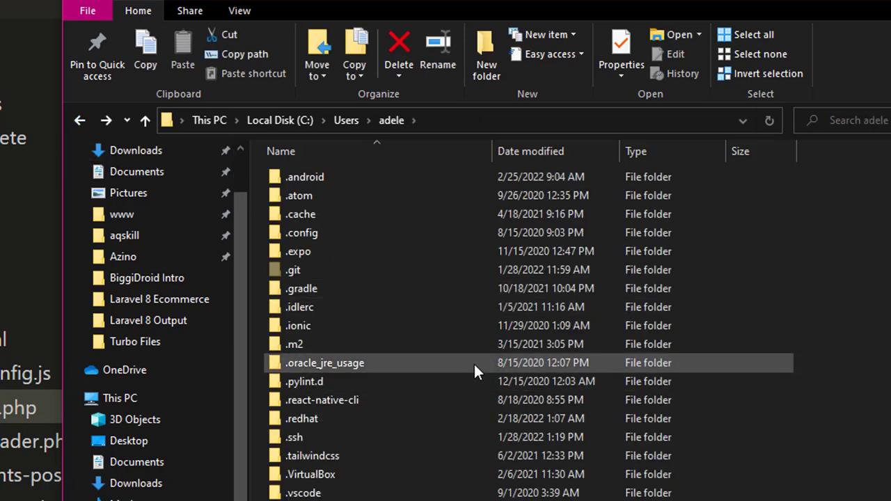
{"action": "scroll", "scroll_direction": "down", "scroll_amount": 3}
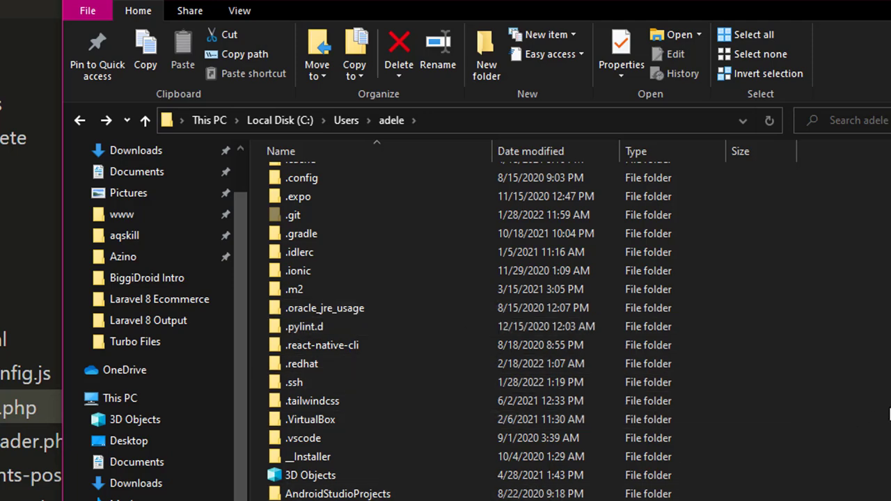
{"action": "mouse_move", "coordinate": [876, 387]}
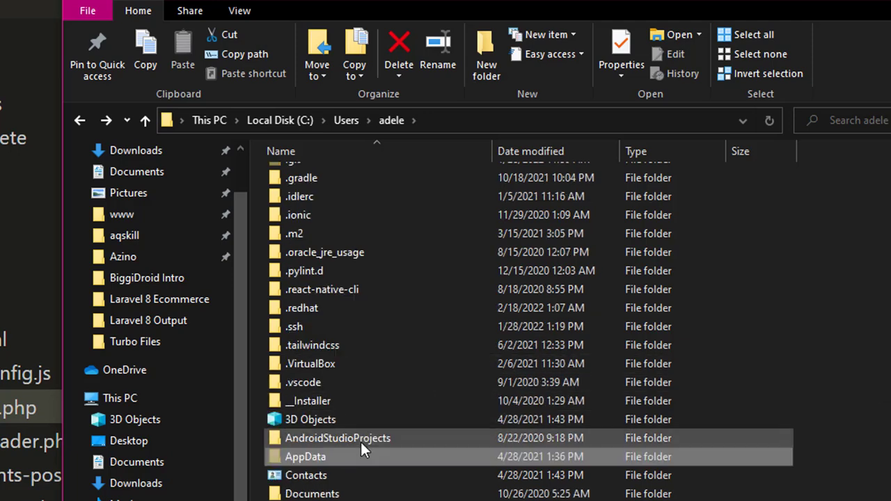
{"action": "left_click", "coordinate": [305, 457]}
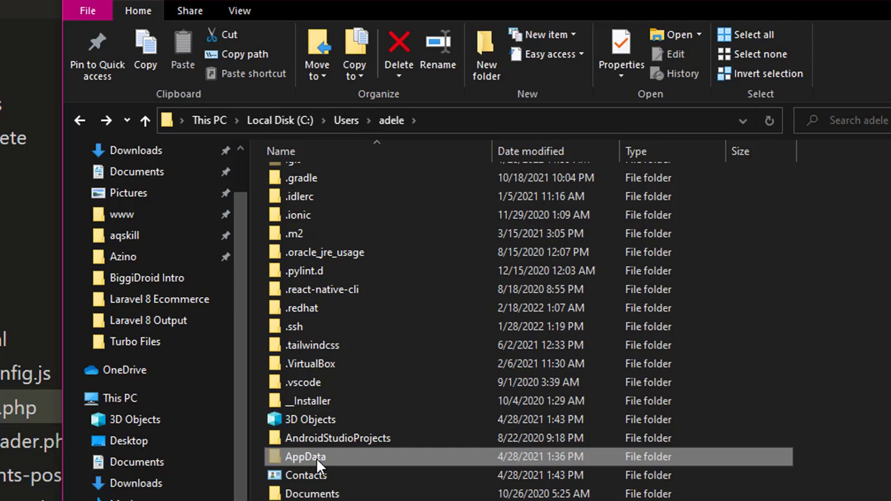
Go through AppData into Roaming and open the Code folder
{"action": "double_click", "coordinate": [305, 457]}
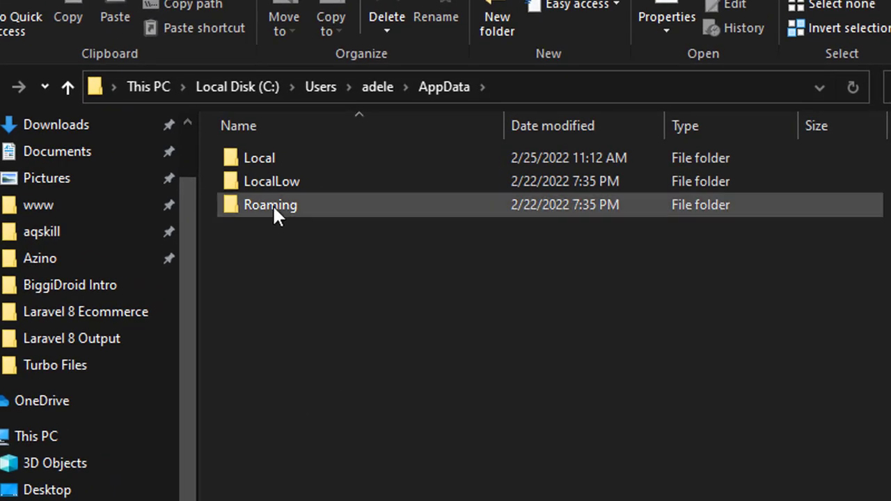
{"action": "double_click", "coordinate": [270, 204]}
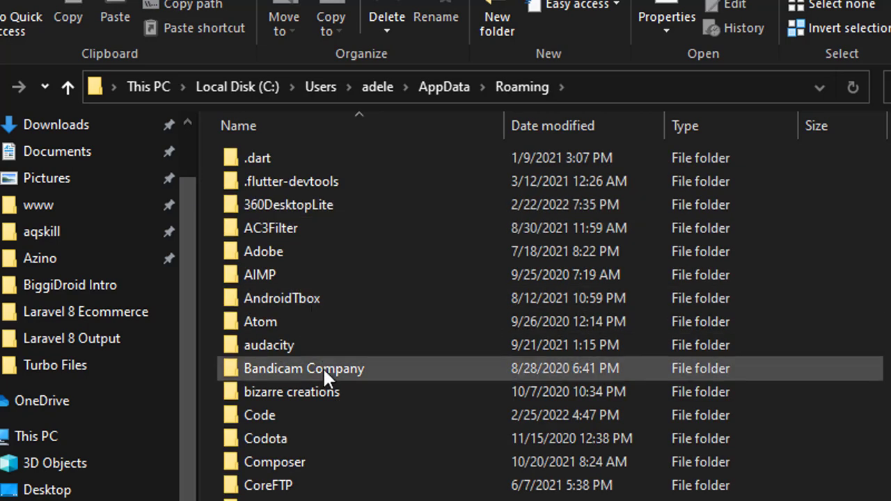
{"action": "mouse_move", "coordinate": [304, 369]}
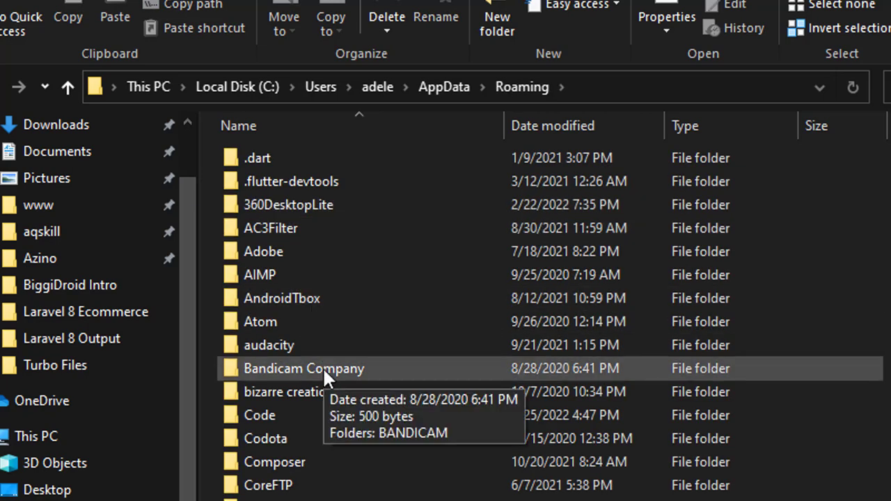
{"action": "mouse_move", "coordinate": [320, 415]}
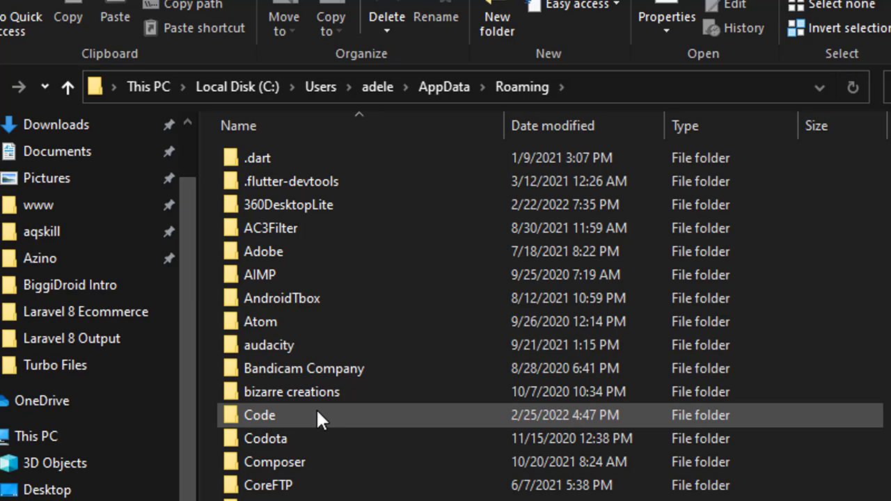
{"action": "double_click", "coordinate": [259, 416]}
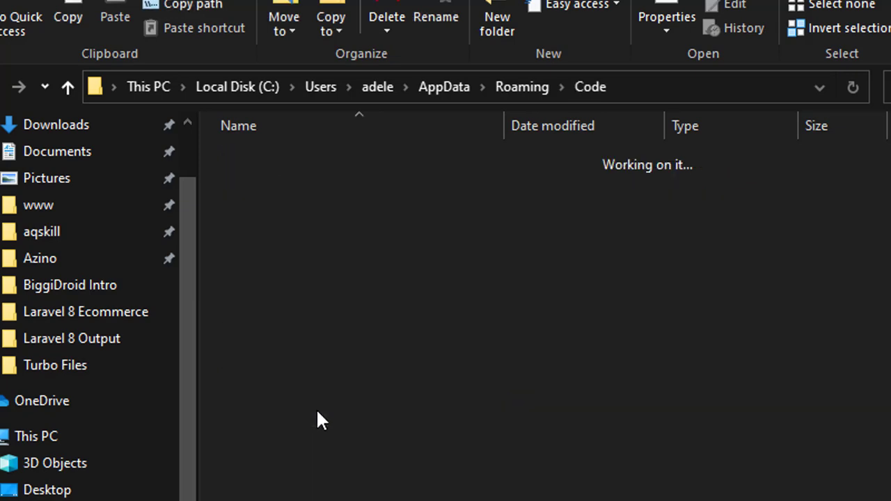
{"action": "mouse_move", "coordinate": [317, 415]}
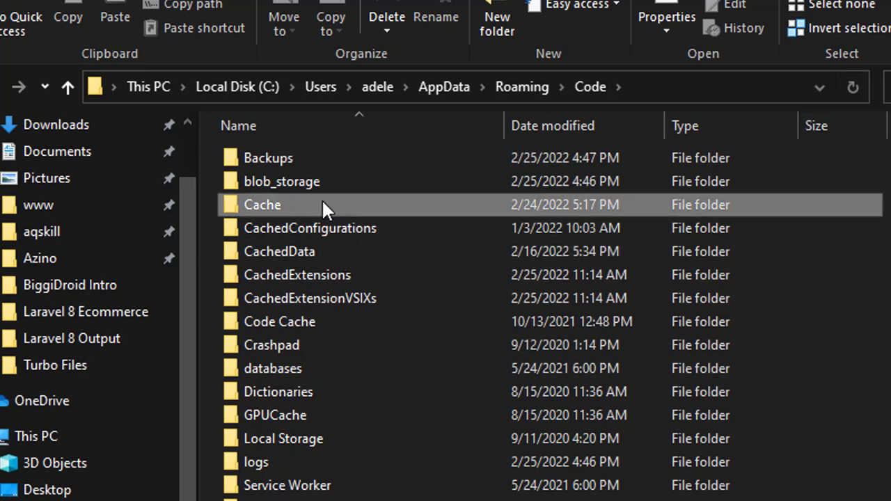
{"action": "mouse_move", "coordinate": [305, 251]}
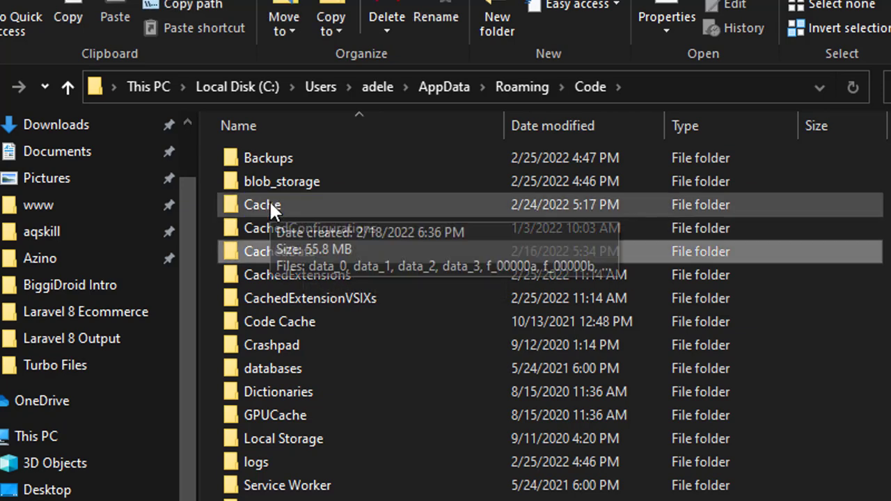
Open the Cache folder and delete all its files
{"action": "double_click", "coordinate": [262, 205]}
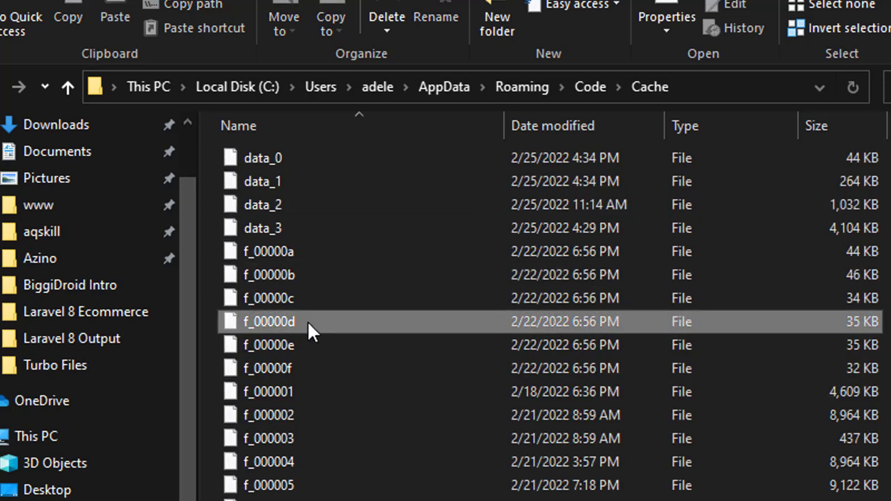
{"action": "mouse_move", "coordinate": [474, 314]}
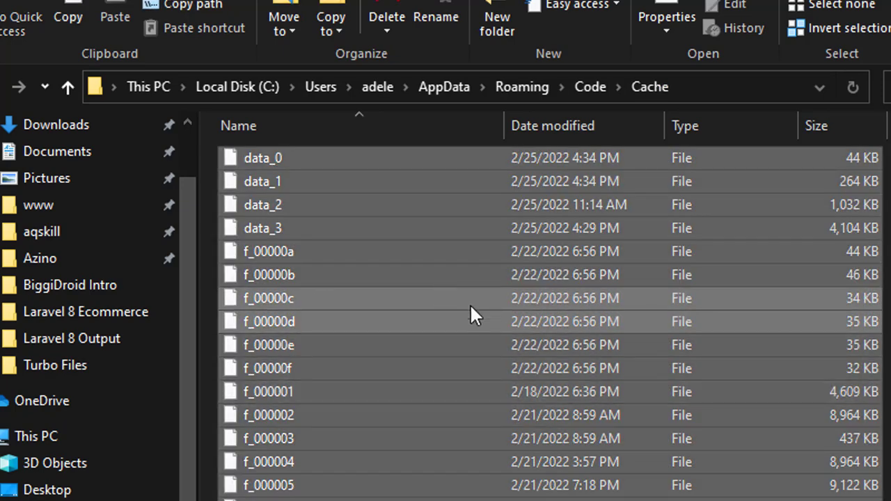
{"action": "mouse_move", "coordinate": [554, 286]}
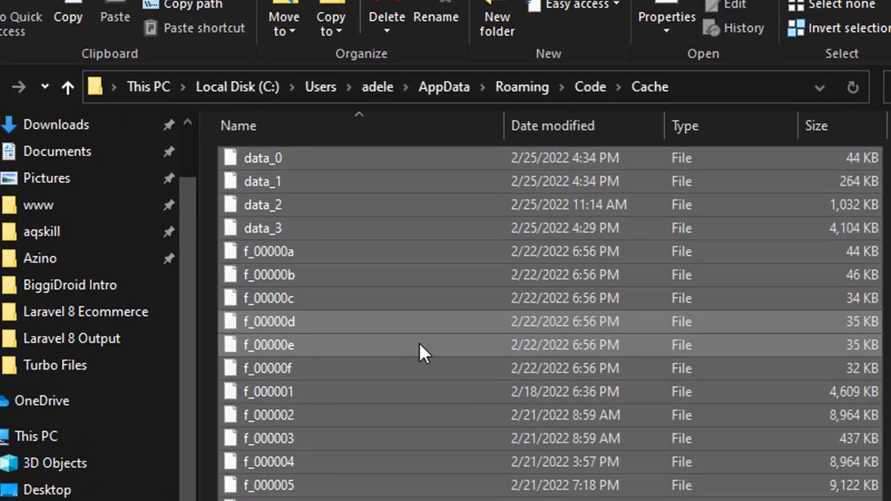
{"action": "mouse_move", "coordinate": [422, 331]}
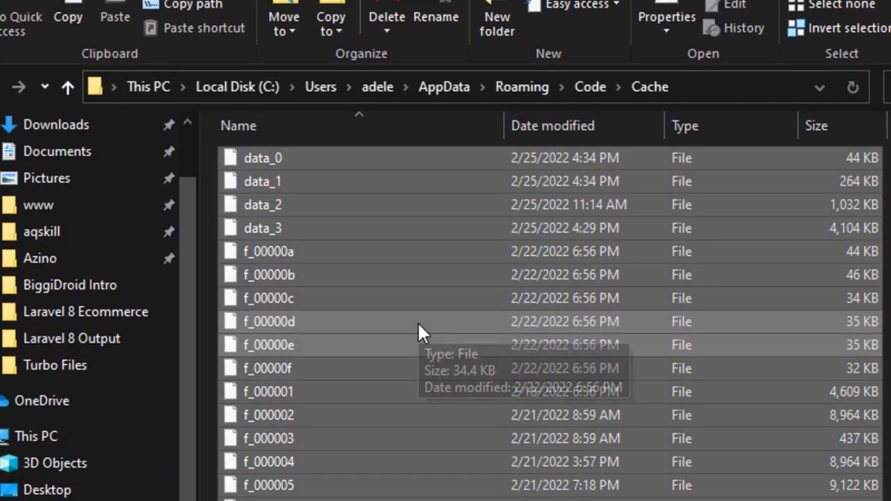
{"action": "mouse_move", "coordinate": [445, 287]}
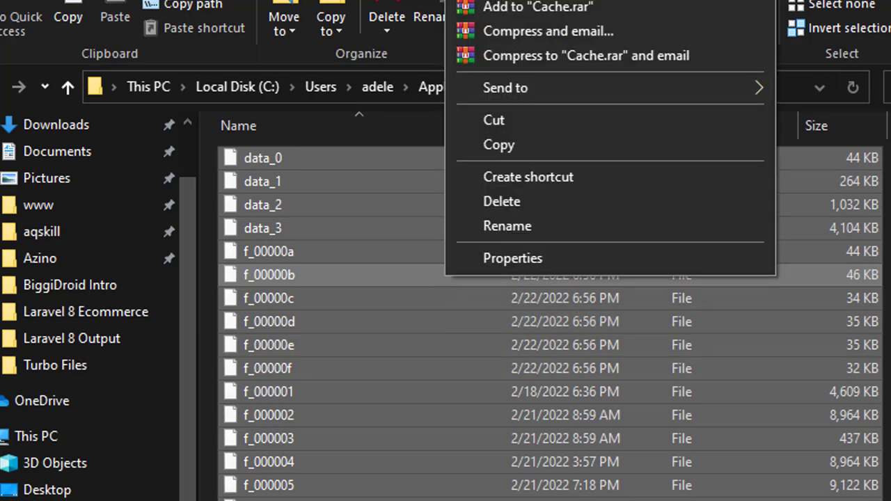
{"action": "left_click", "coordinate": [501, 202]}
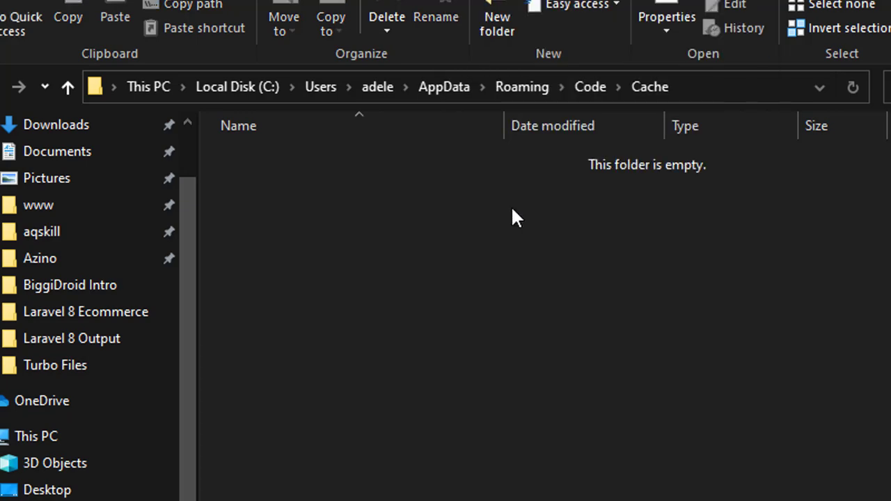
{"action": "mouse_move", "coordinate": [445, 322]}
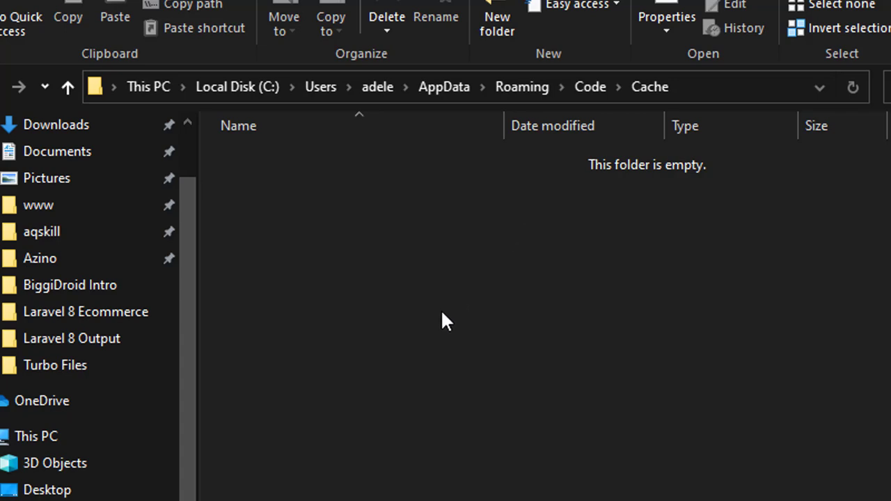
{"action": "mouse_move", "coordinate": [590, 87]}
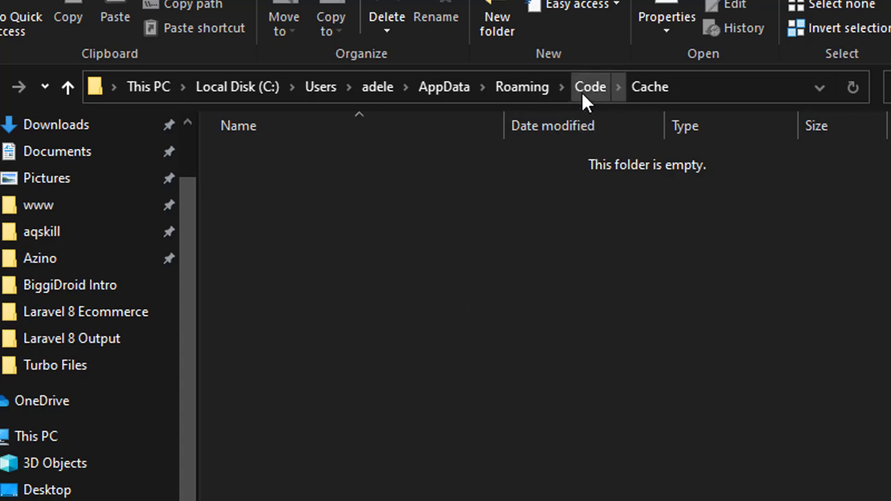
Delete every subfolder in Code\CachedData, reopen it to confirm it's empty, and return to Code
{"action": "left_click", "coordinate": [590, 86]}
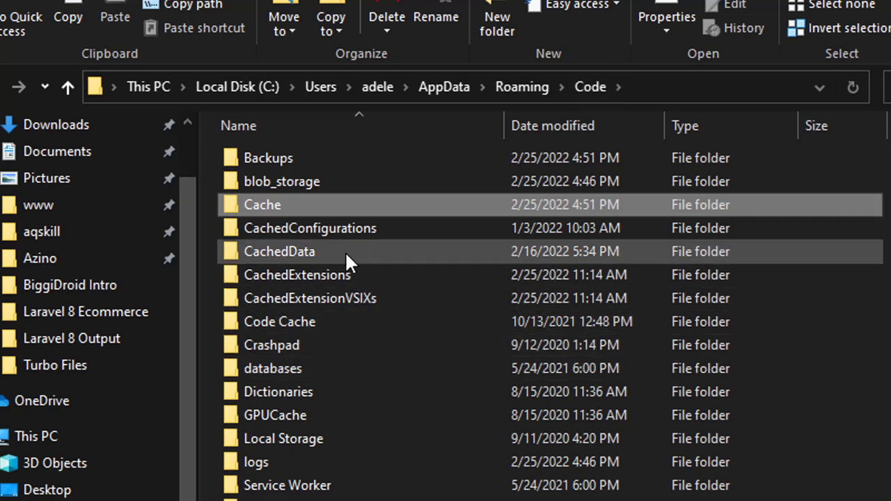
{"action": "double_click", "coordinate": [279, 251]}
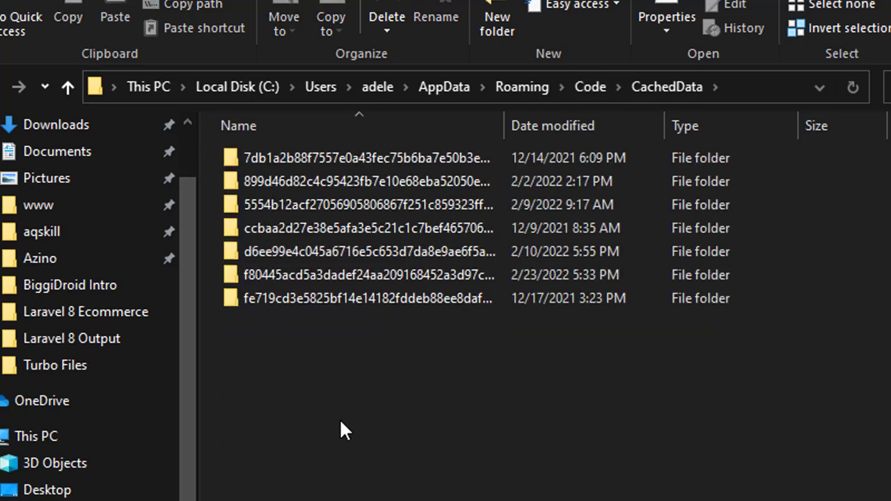
{"action": "left_click", "coordinate": [368, 298]}
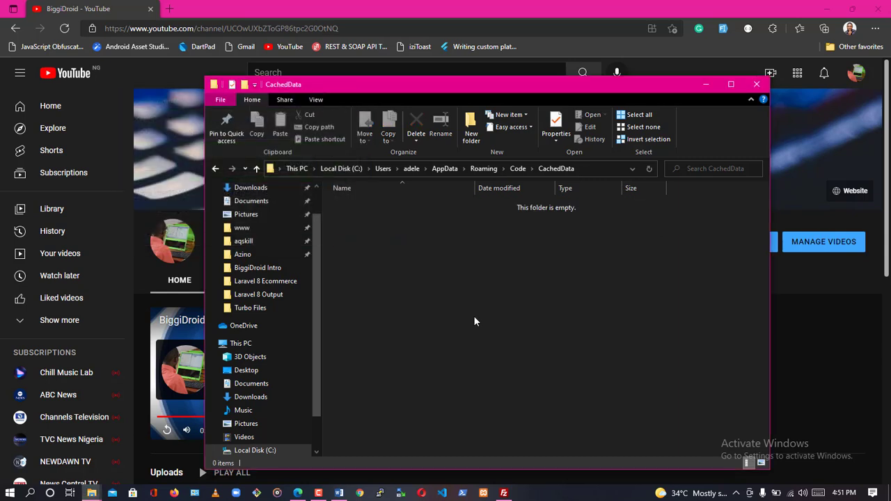
{"action": "mouse_move", "coordinate": [515, 283]}
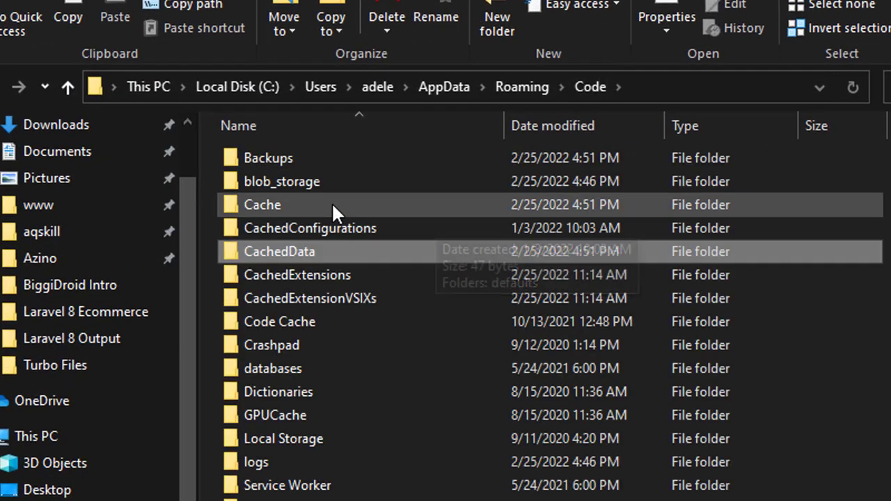
{"action": "mouse_move", "coordinate": [307, 275]}
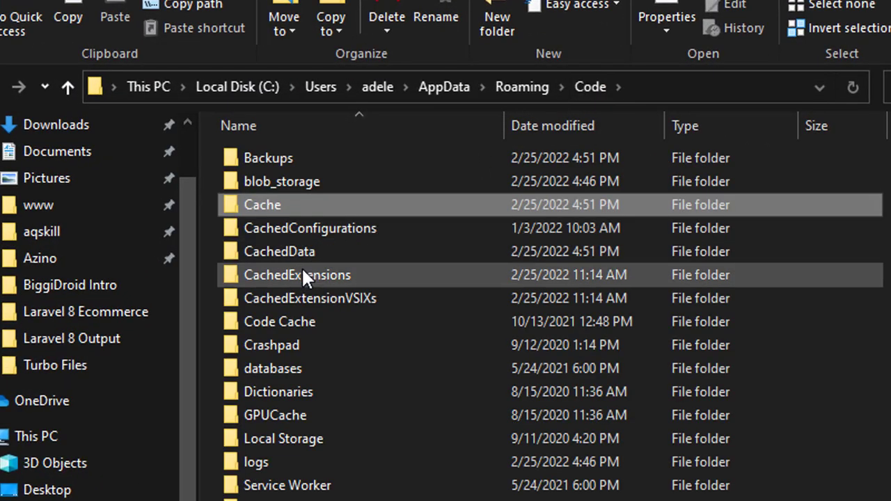
{"action": "double_click", "coordinate": [280, 252]}
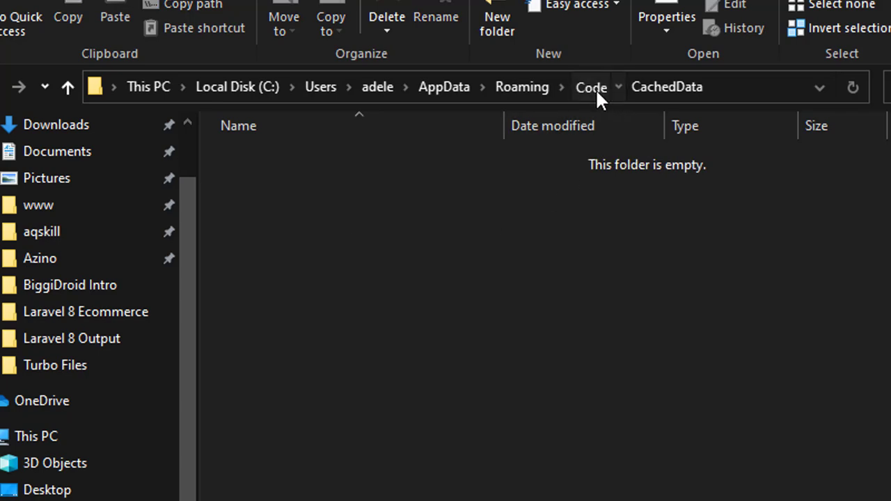
{"action": "left_click", "coordinate": [590, 86]}
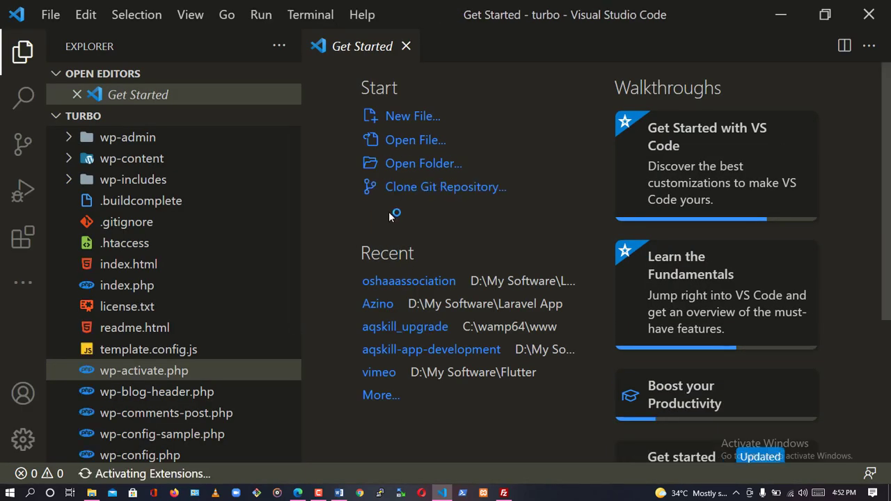
{"action": "mouse_move", "coordinate": [554, 212]}
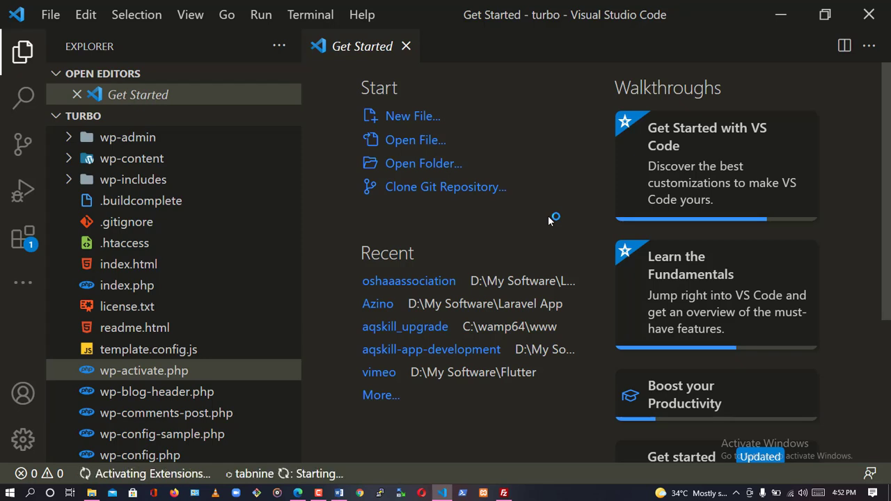
{"action": "mouse_move", "coordinate": [643, 176]}
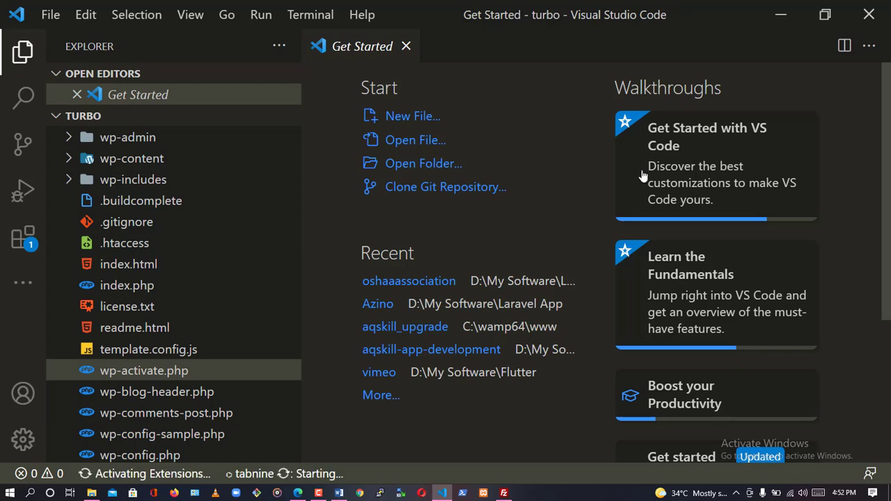